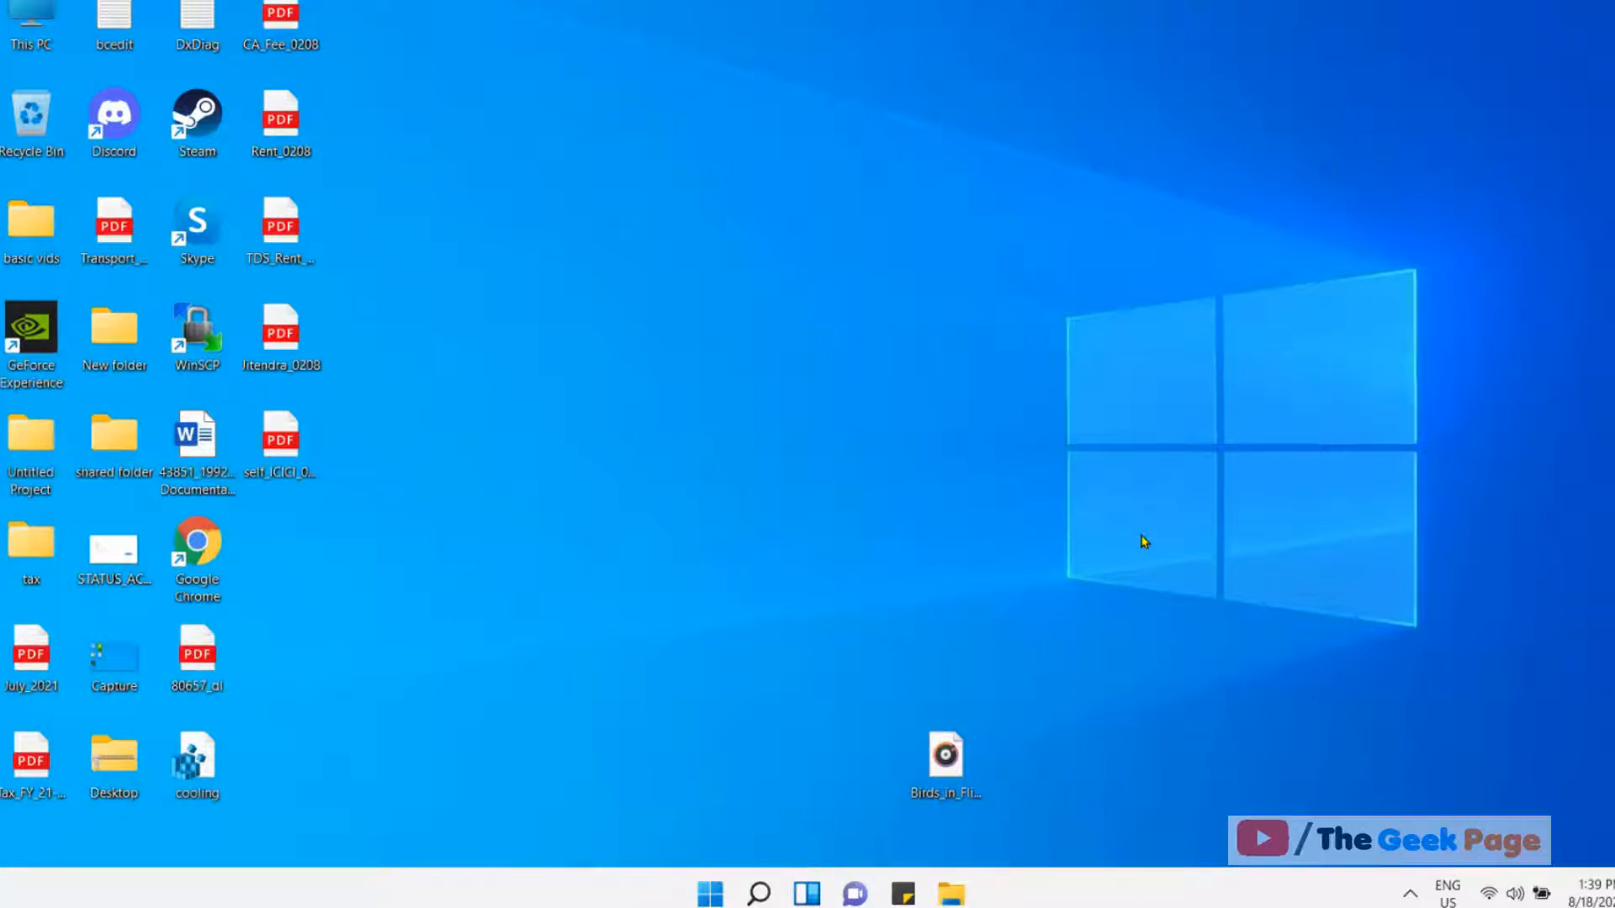
pyautogui.moveTo(832, 657)
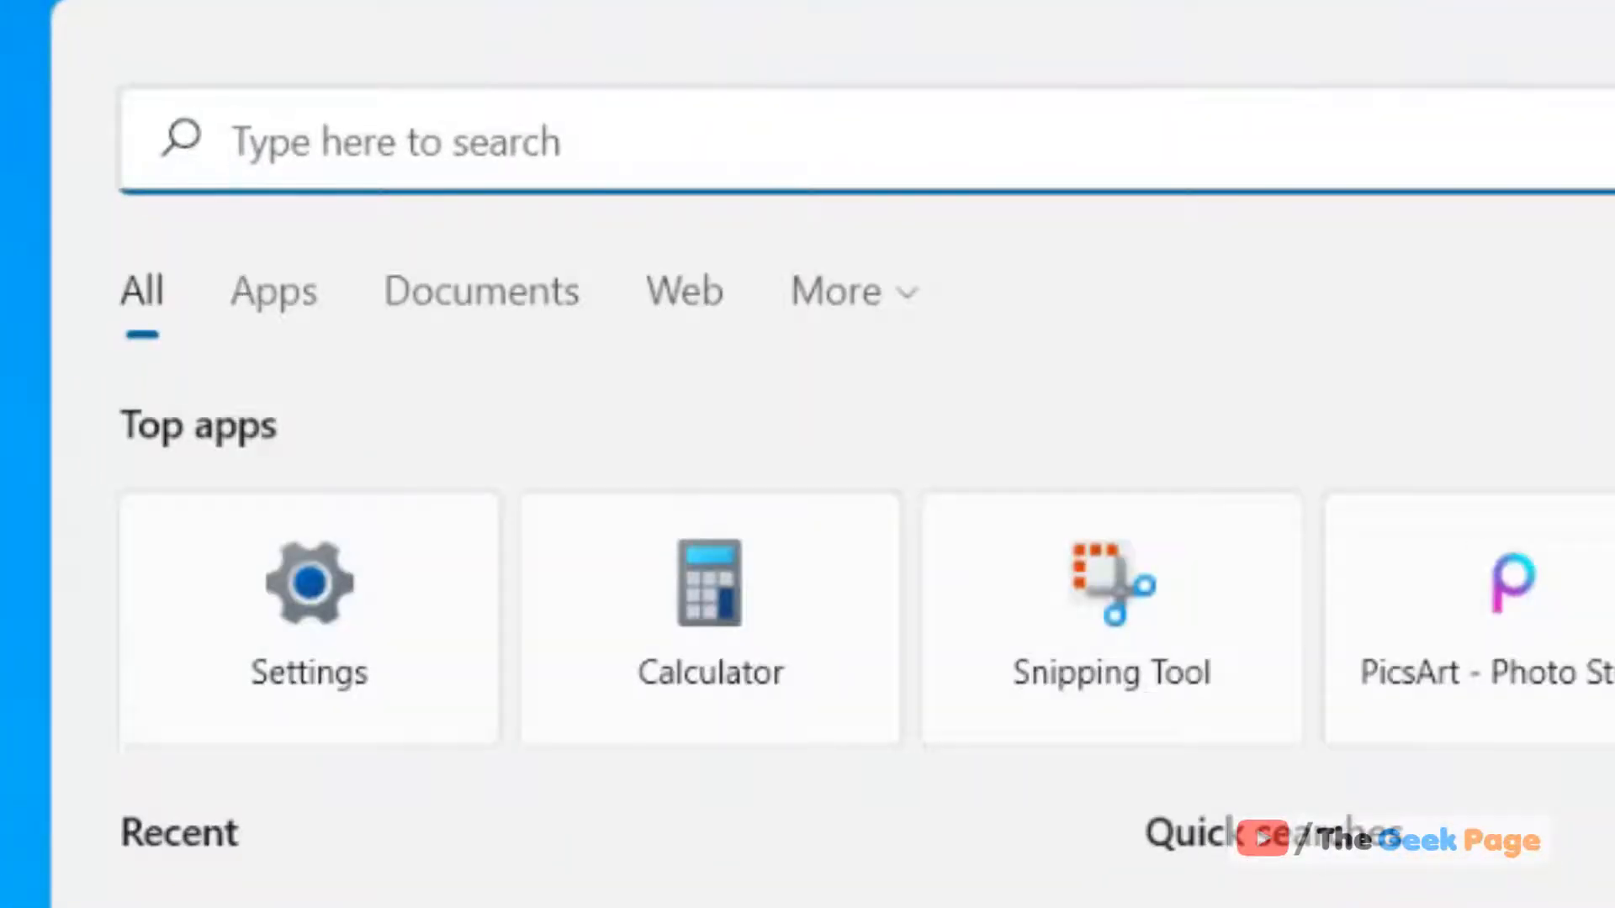
# Step: Search 'edit power plan' and open the Balanced plan's advanced power settings
pyautogui.write('edit power plan')
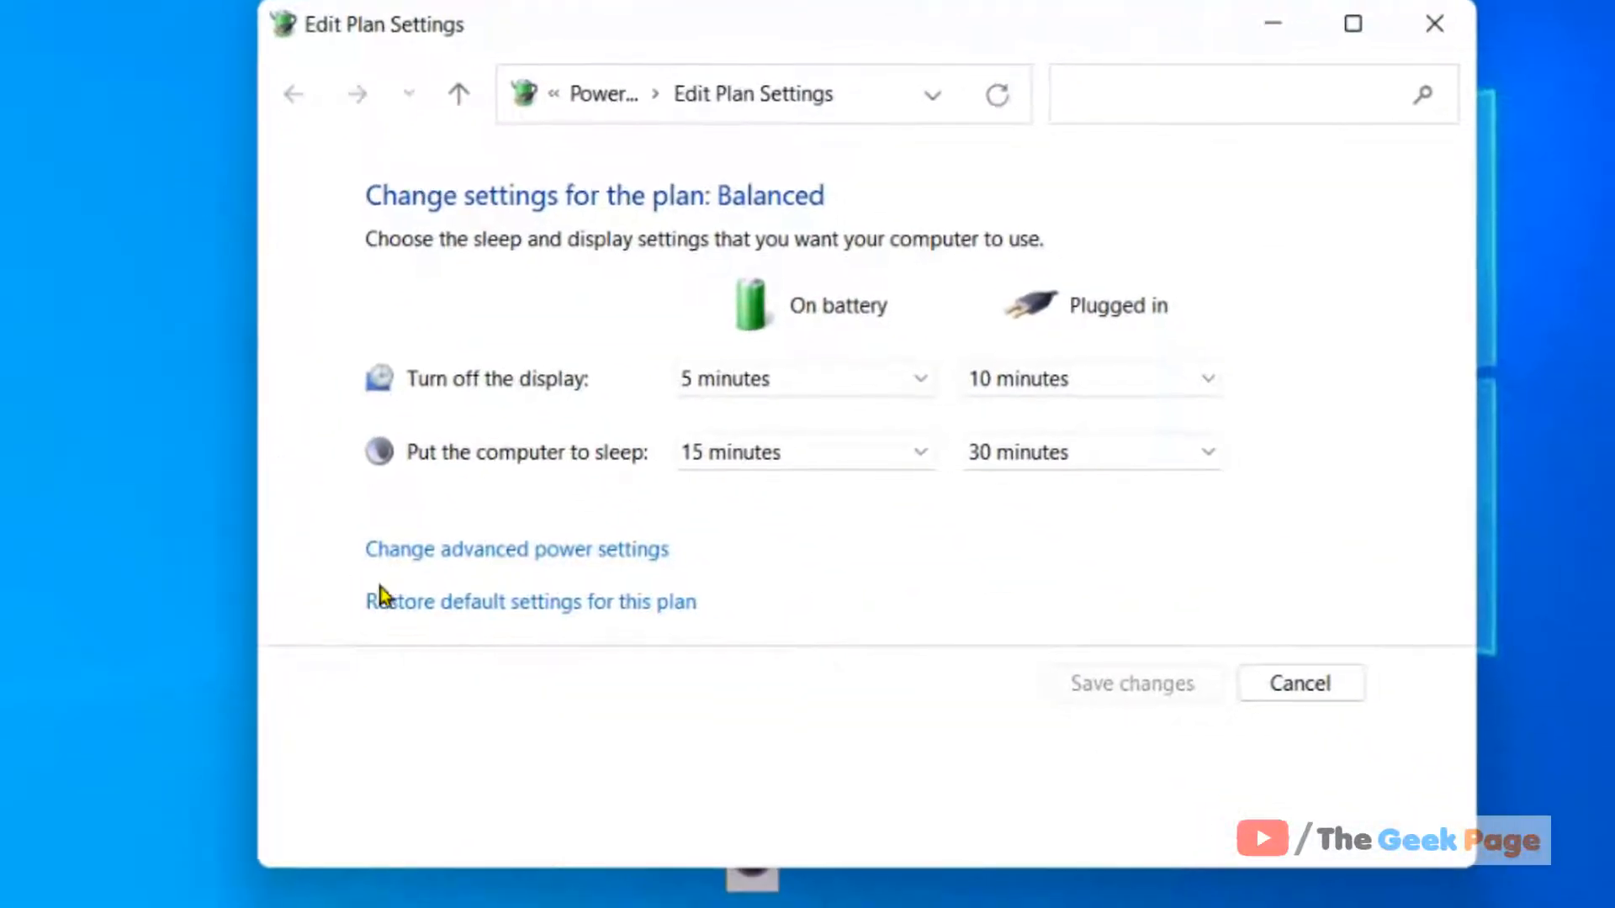
pyautogui.moveTo(646, 579)
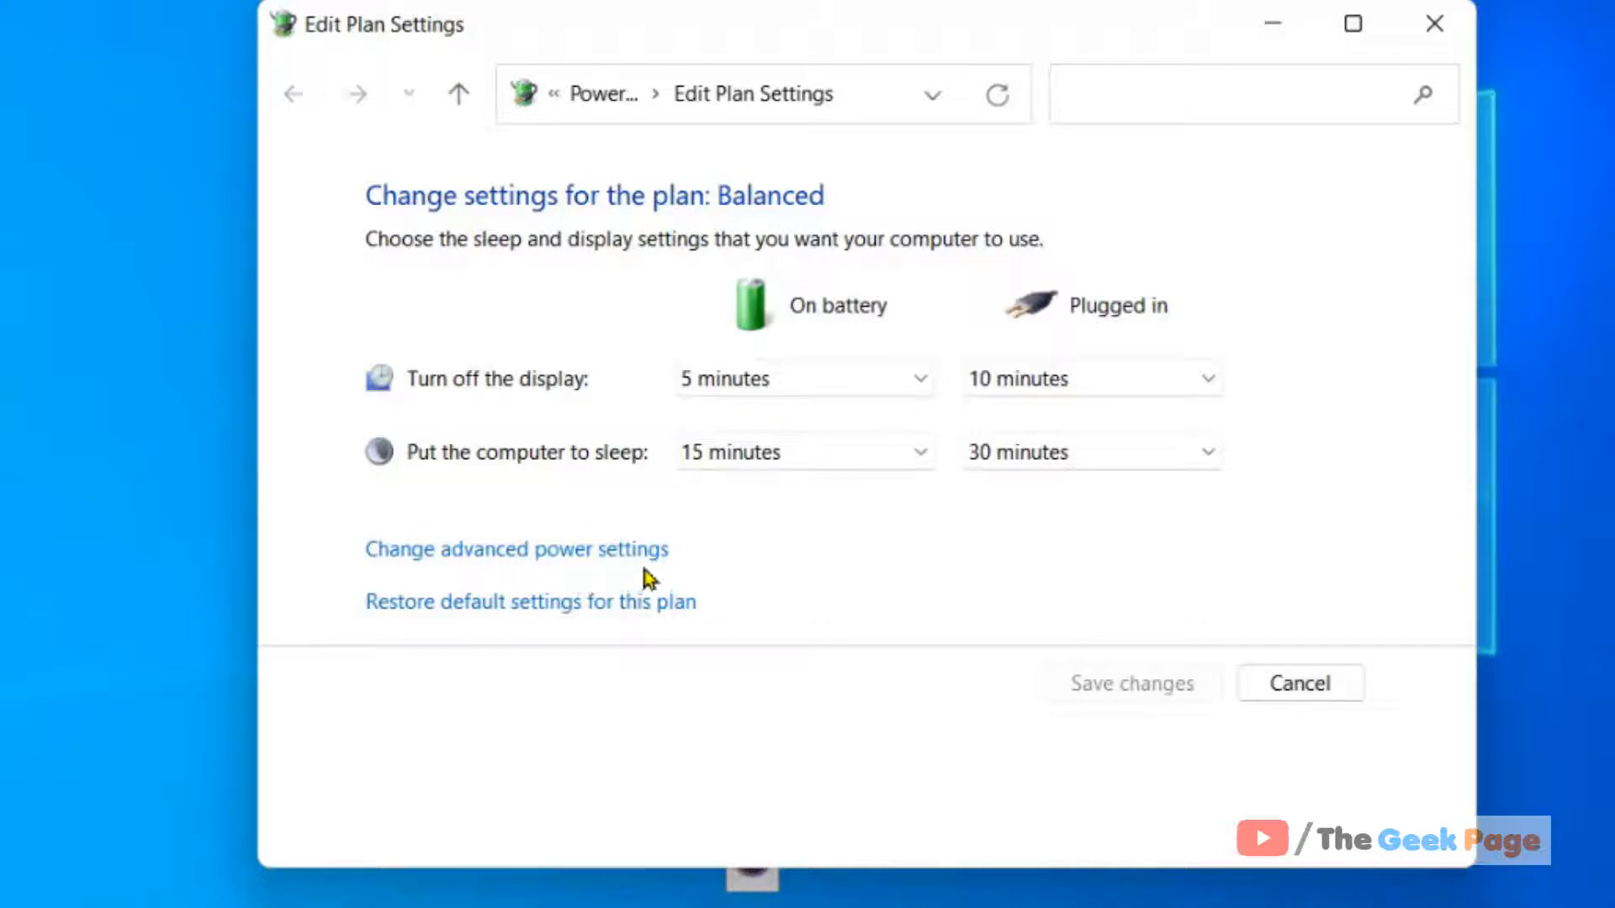
pyautogui.moveTo(607, 561)
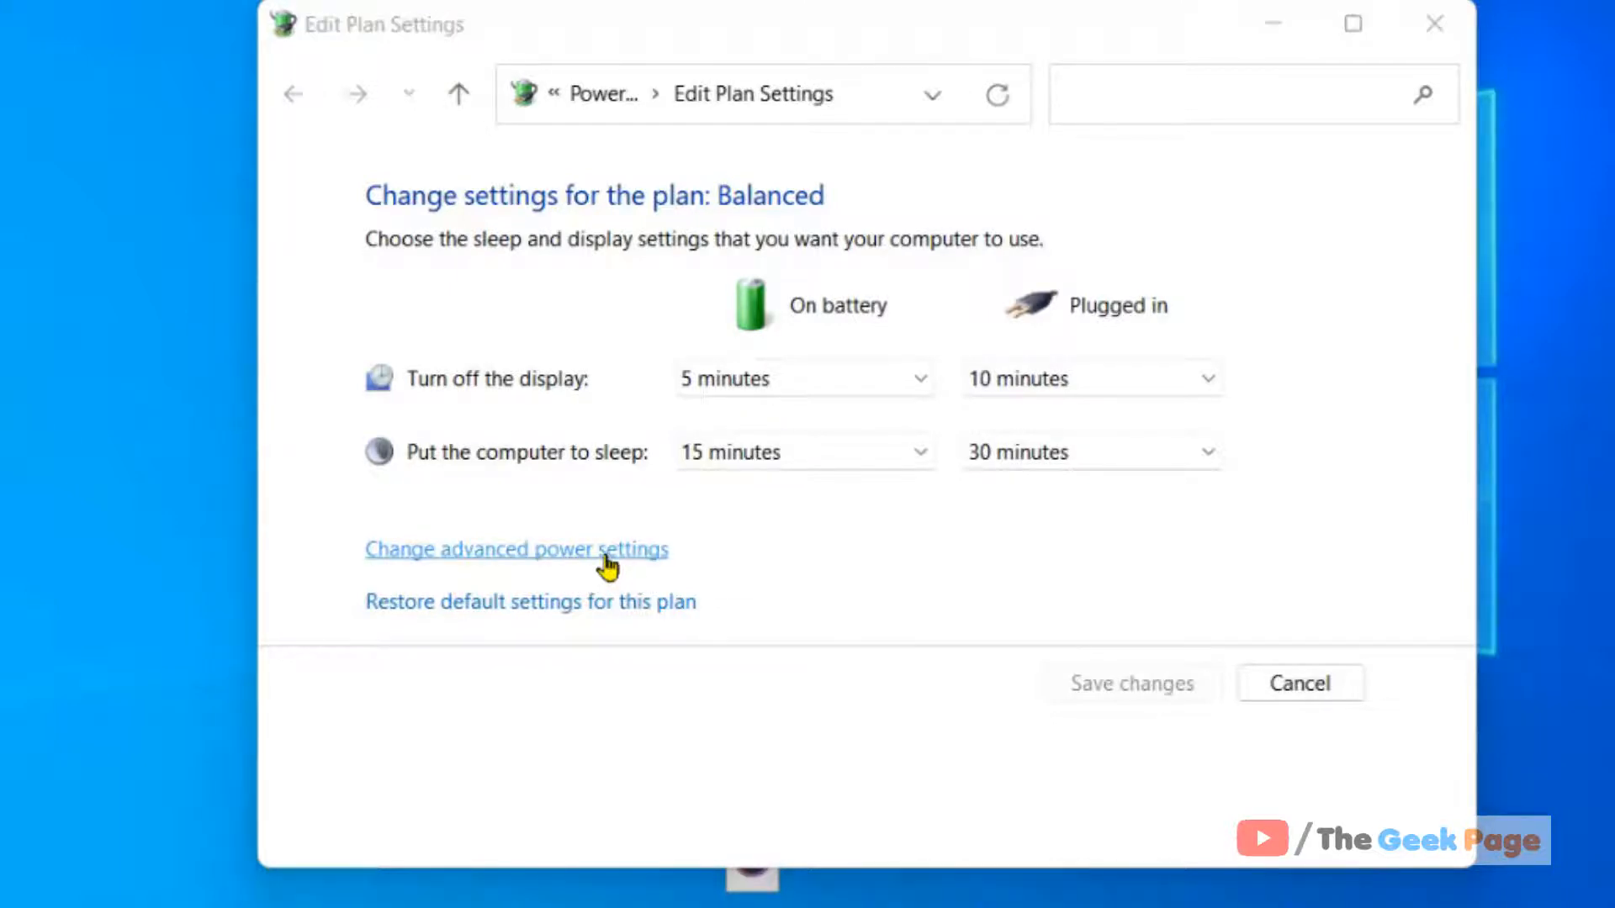
pyautogui.click(517, 549)
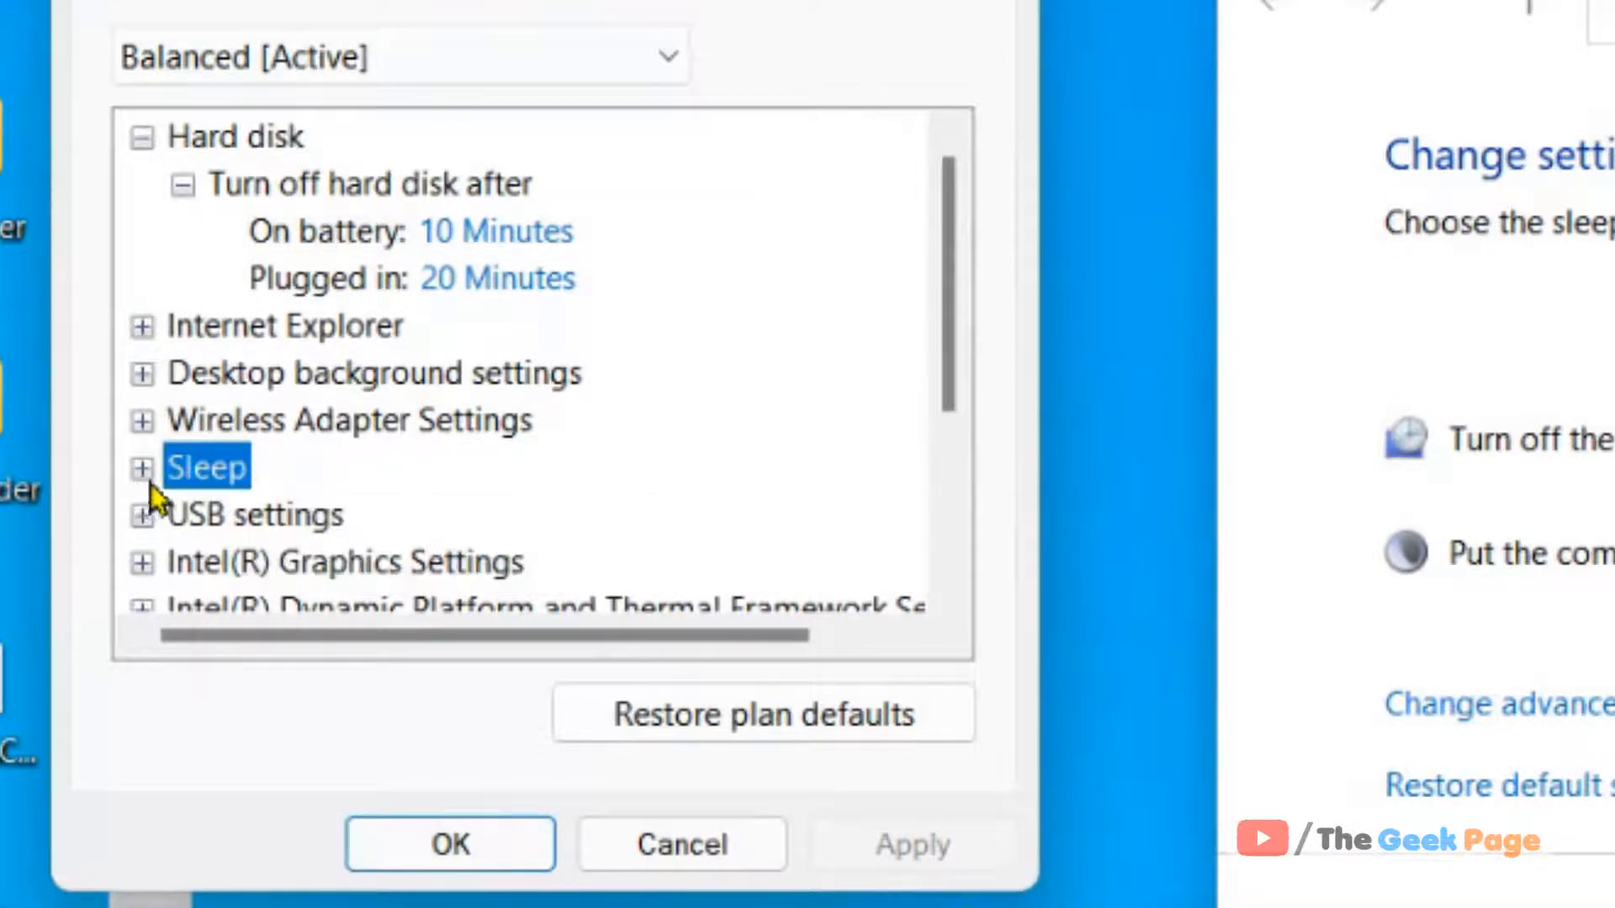
# Step: Expand Sleep and then Allow wake timers to show the battery and plugged-in values
pyautogui.click(143, 465)
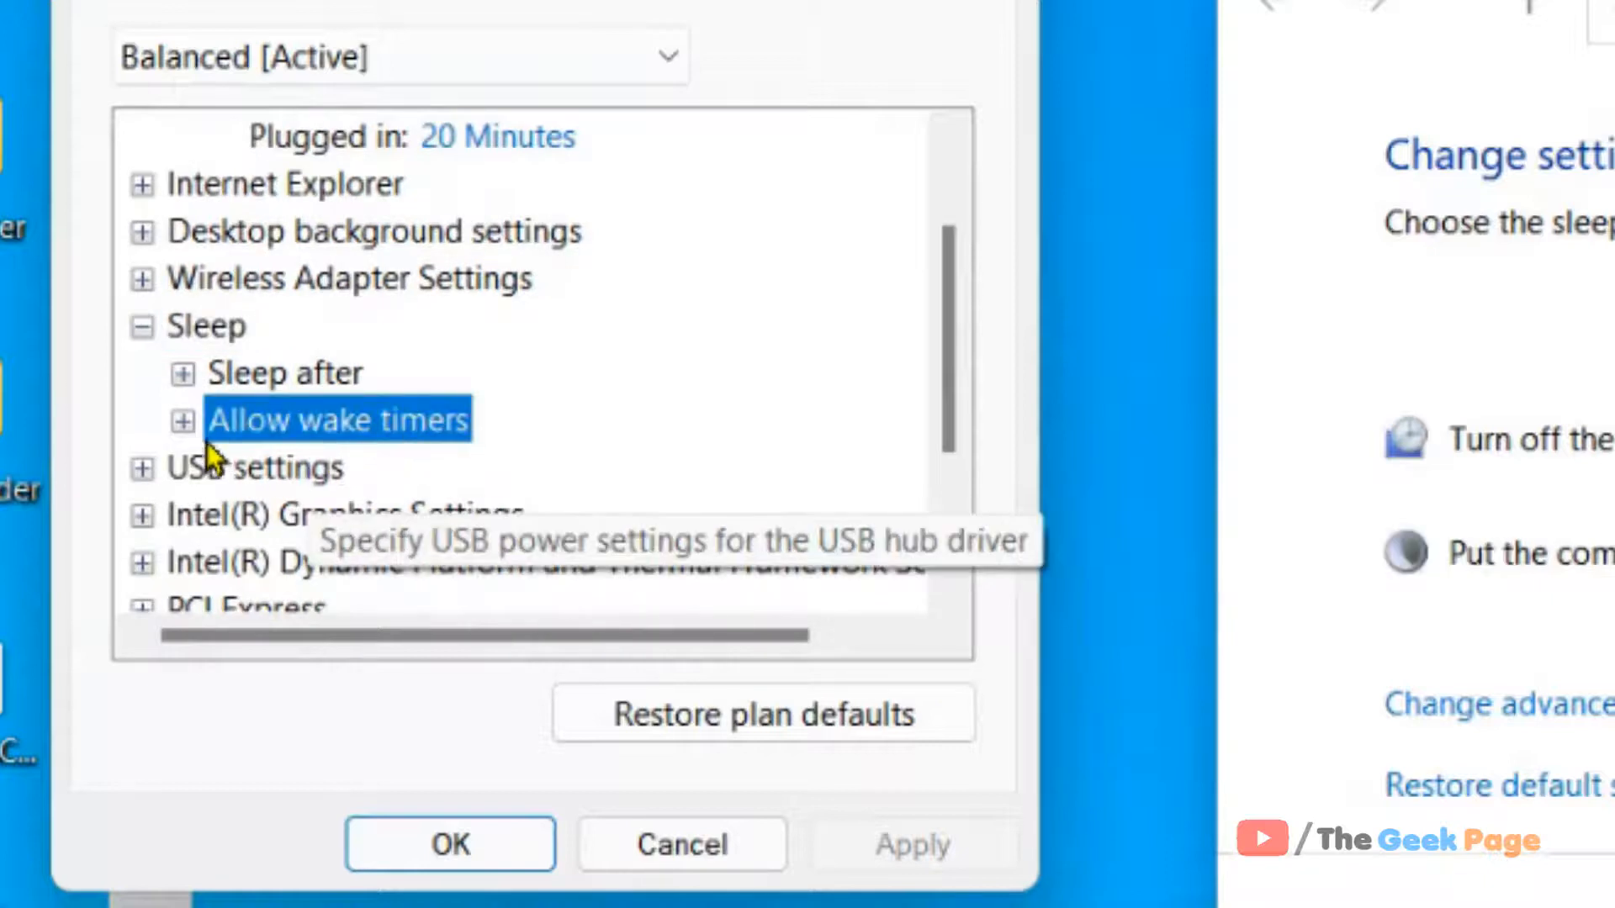
pyautogui.click(182, 419)
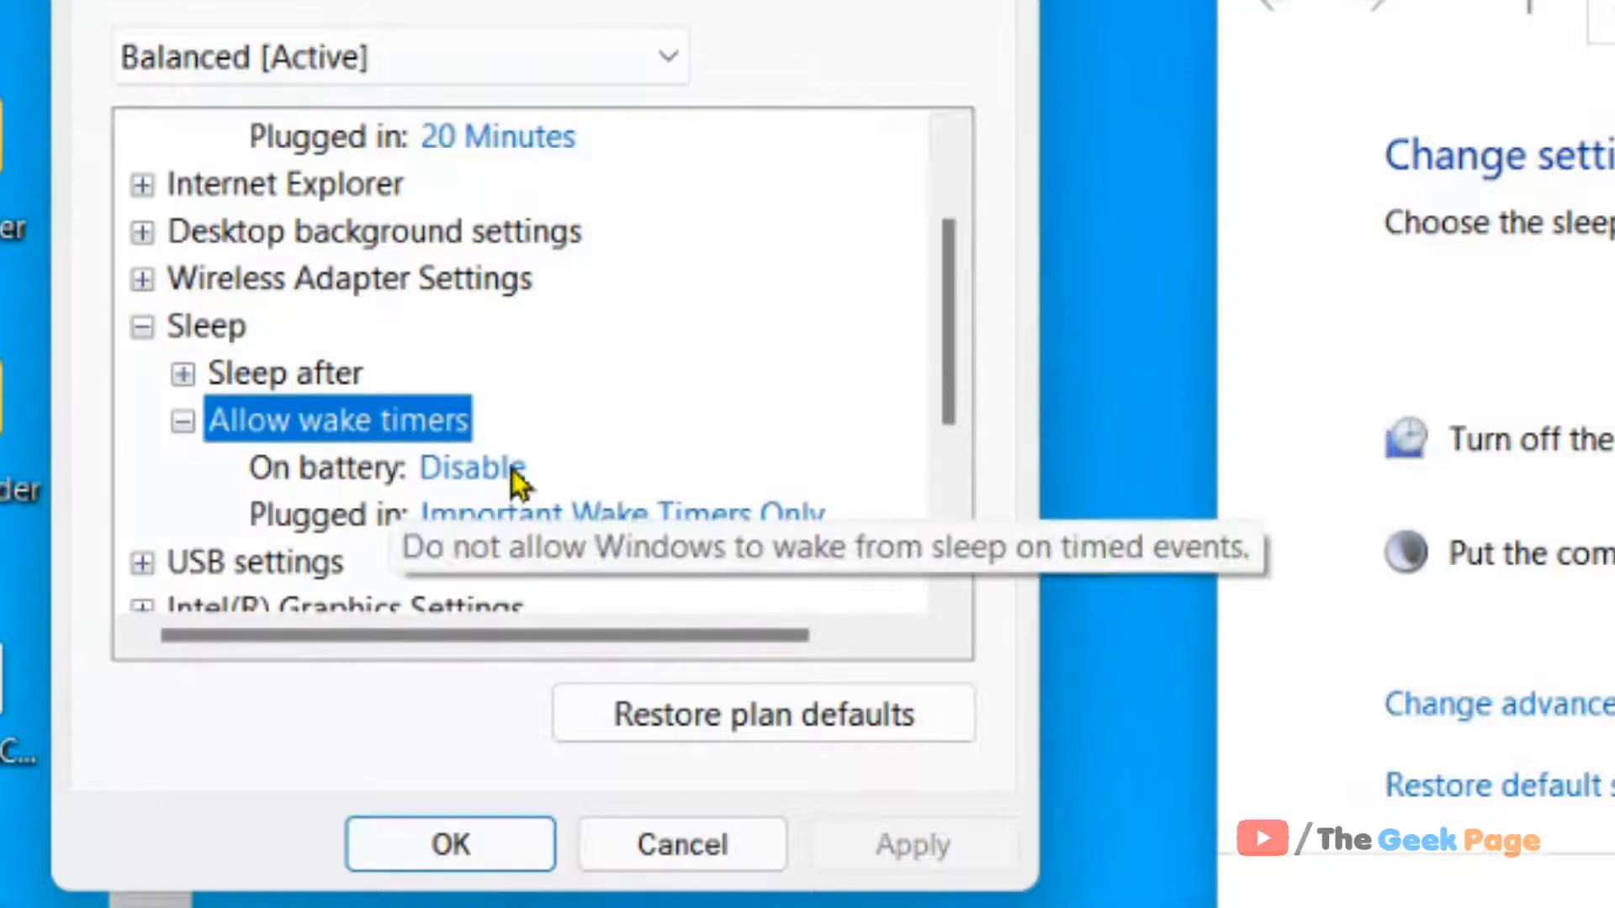
# Step: Set Allow wake timers to Enable on battery and plugged in, and apply
pyautogui.click(472, 467)
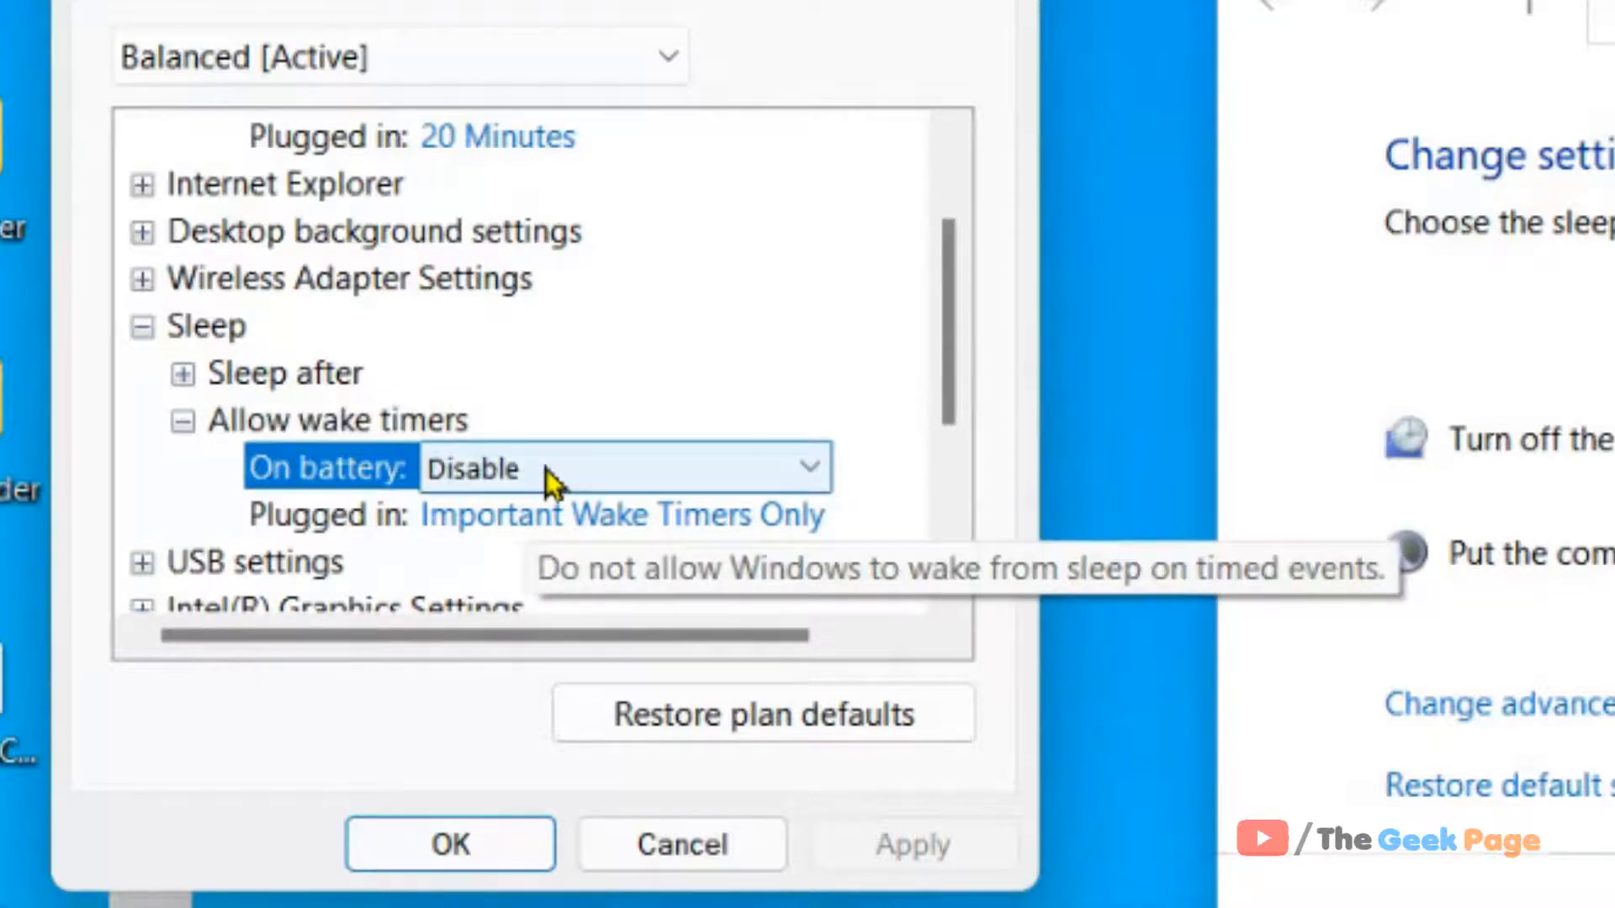
pyautogui.click(623, 515)
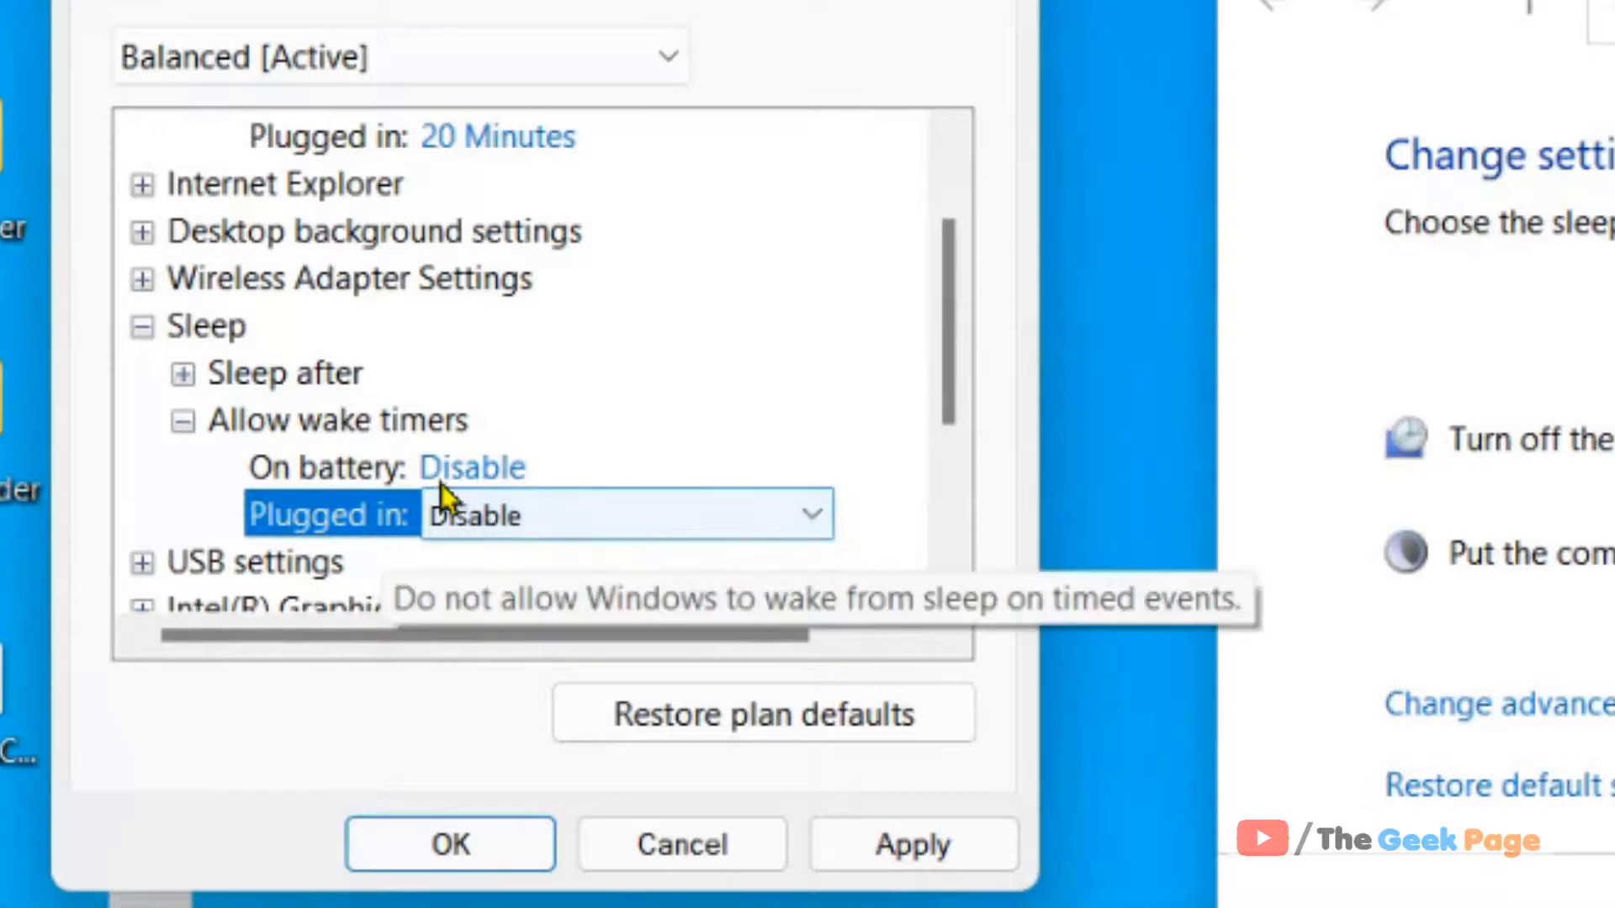
pyautogui.moveTo(688, 451)
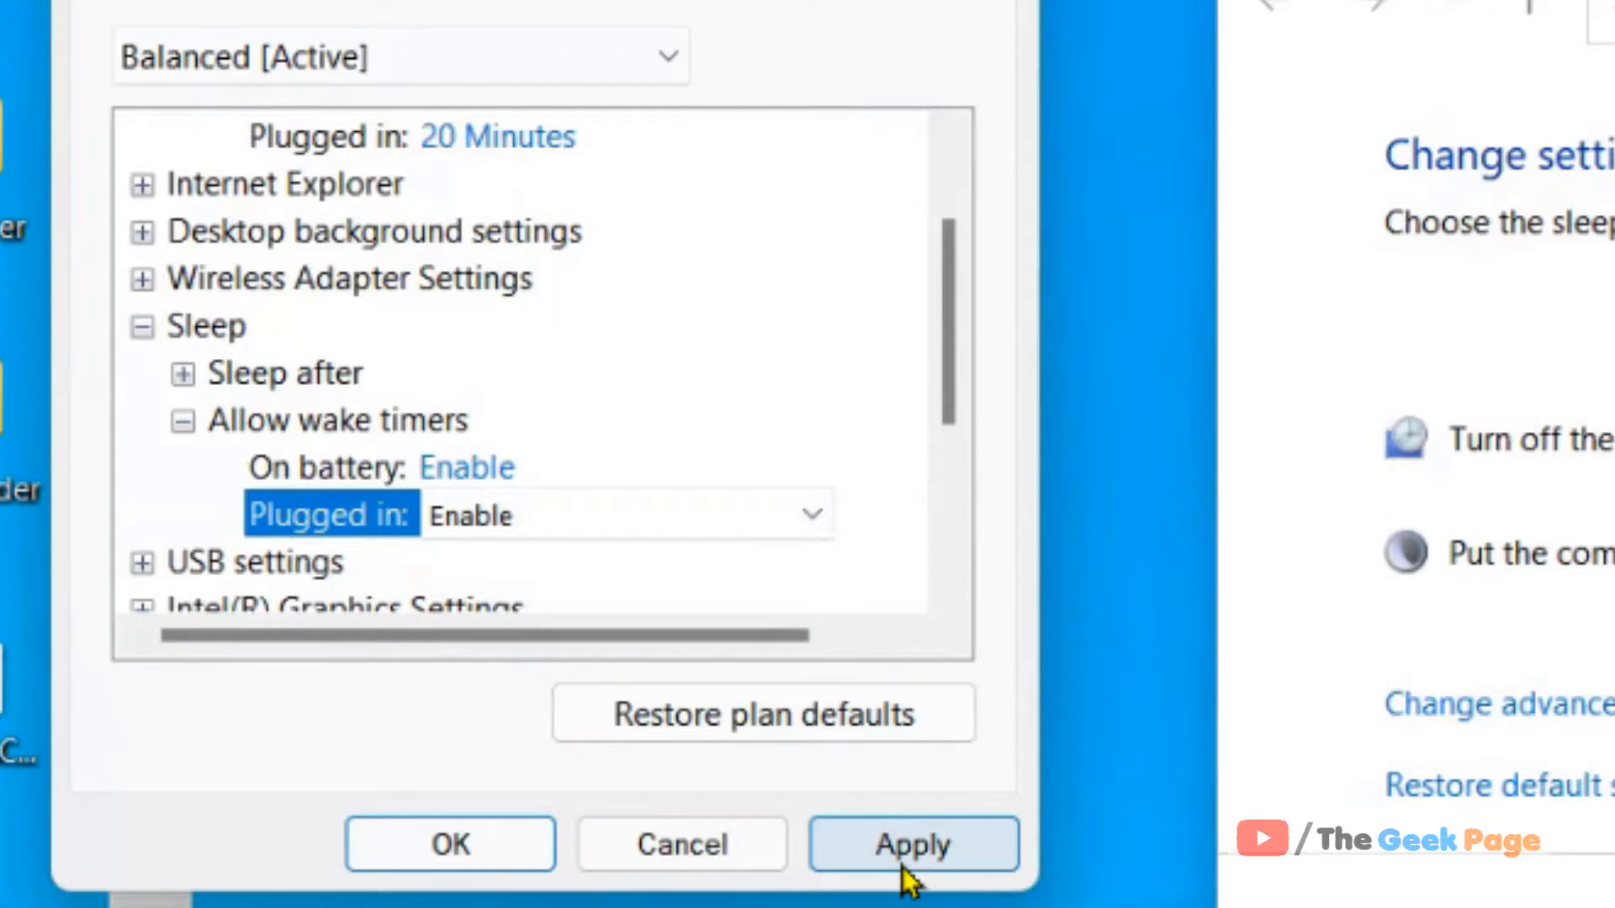
pyautogui.click(912, 843)
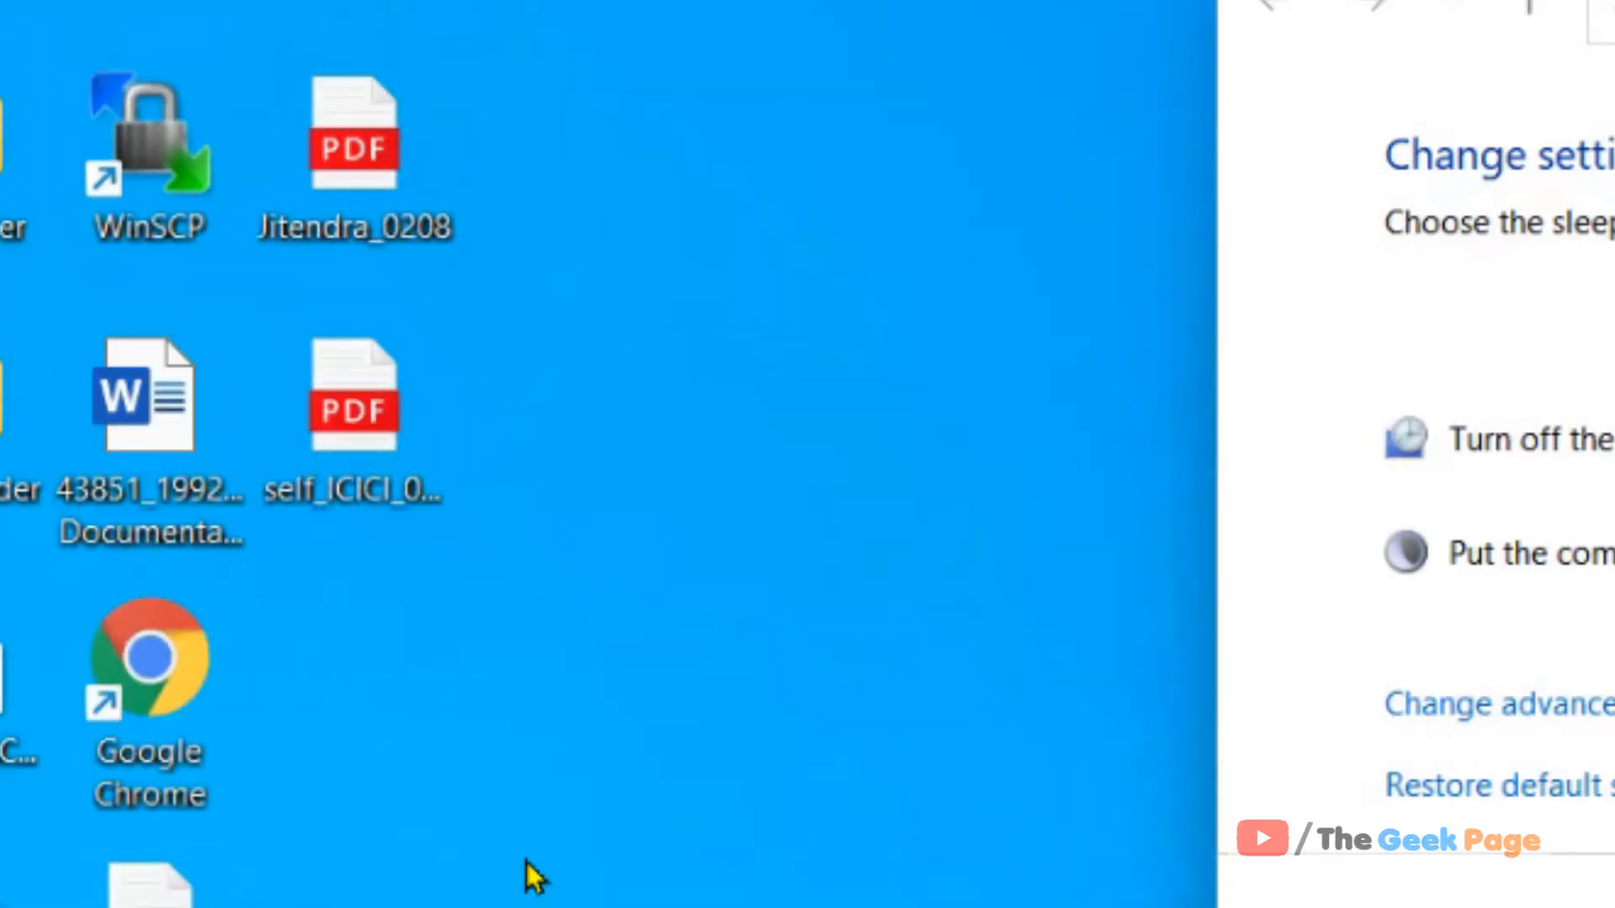